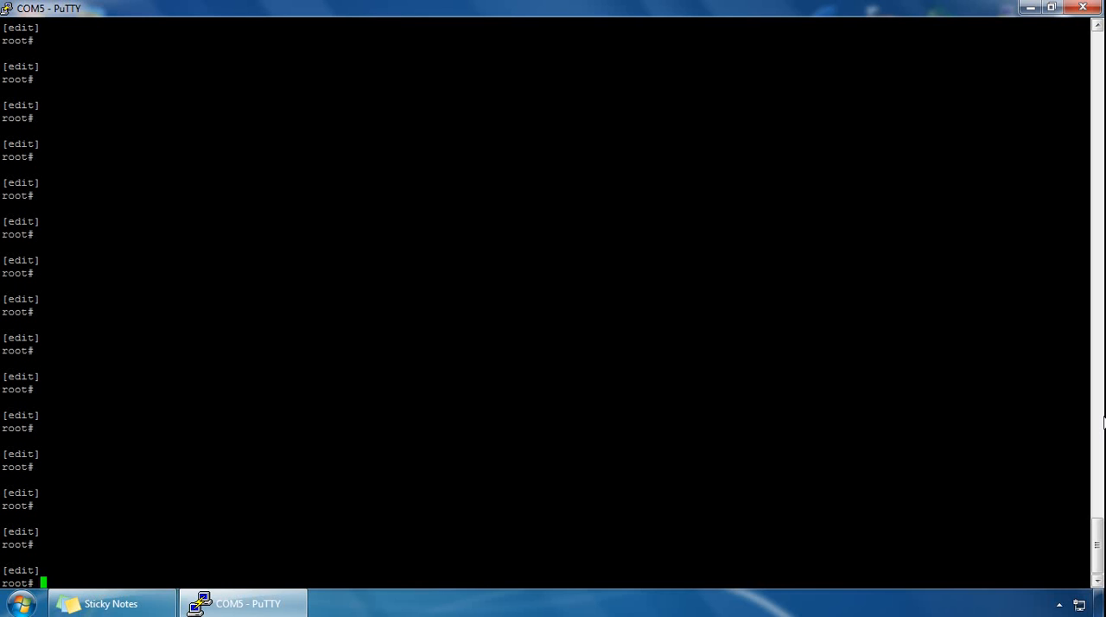
type("set")
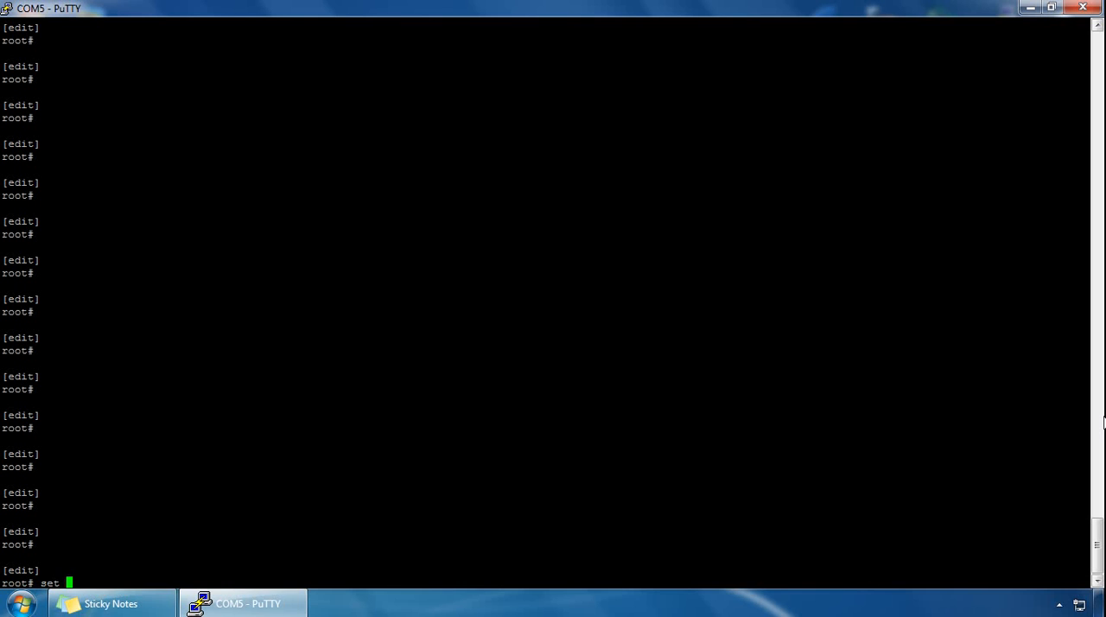
type("schedulers")
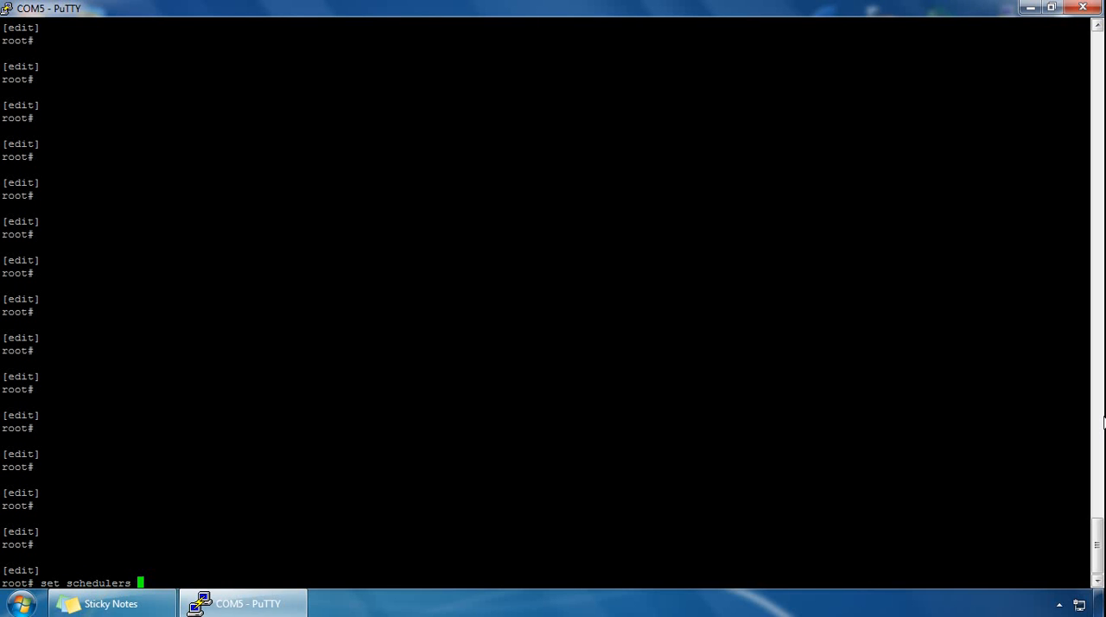
type("scheduler W")
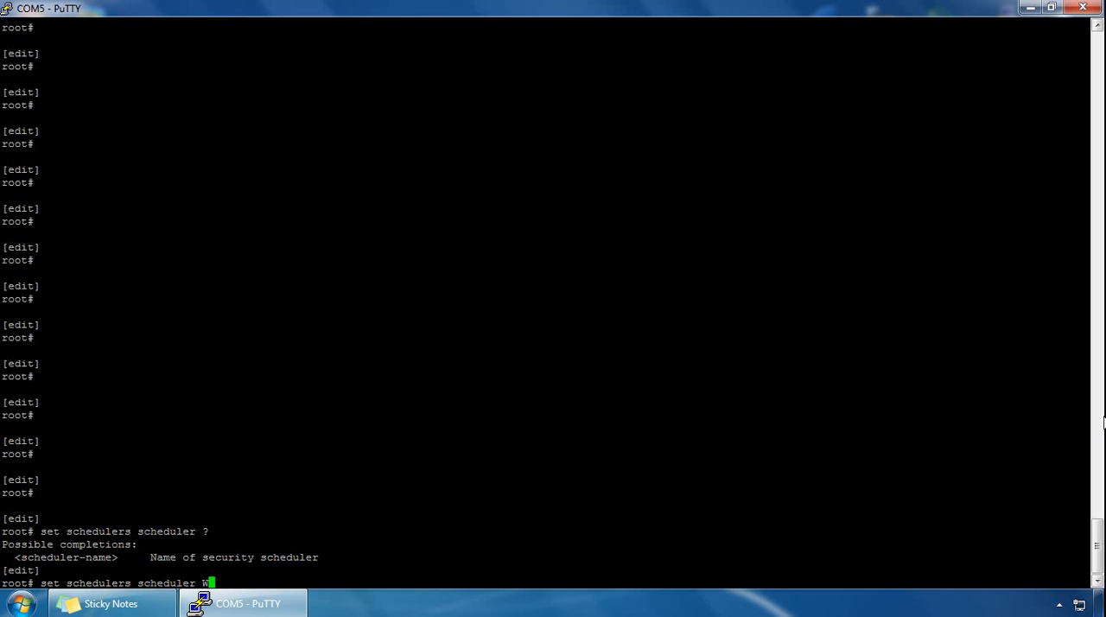
type("ORKTIME")
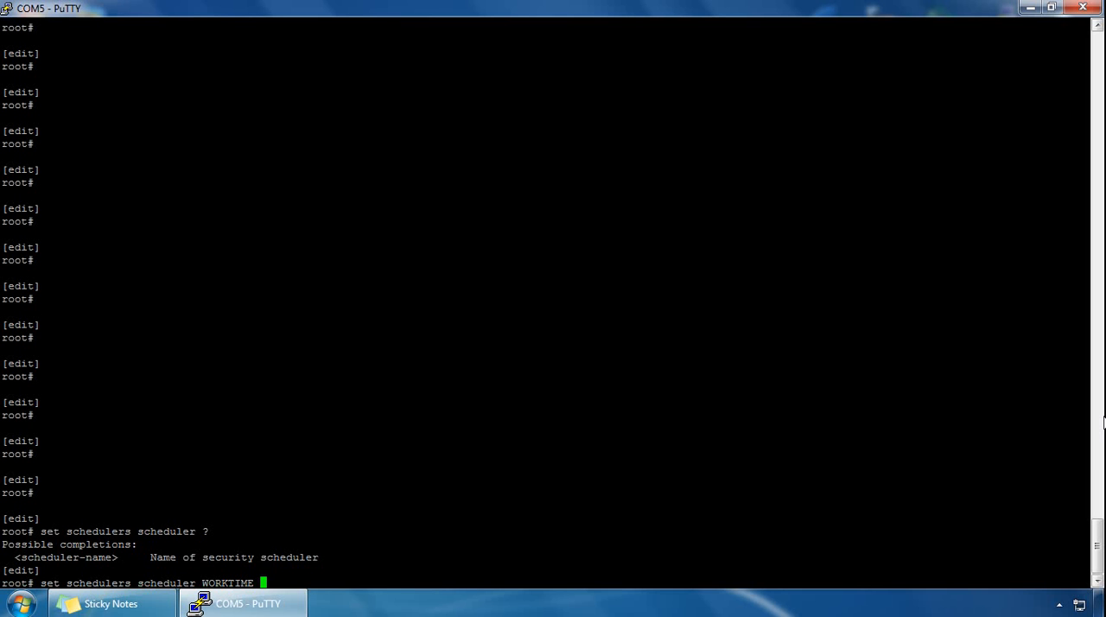
type("?")
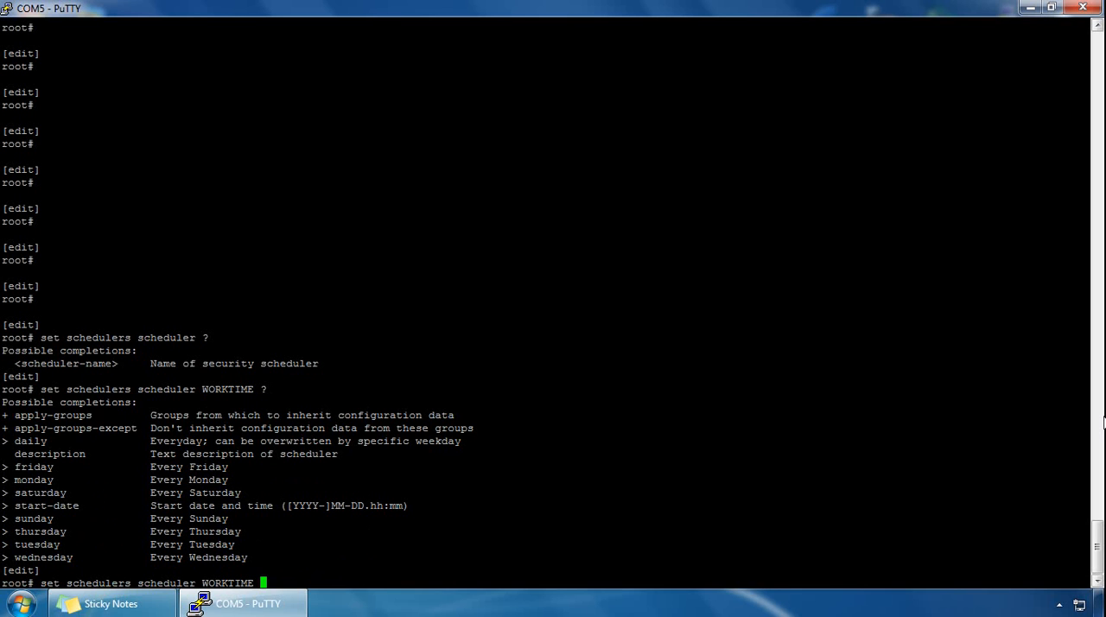
type("daily start-time")
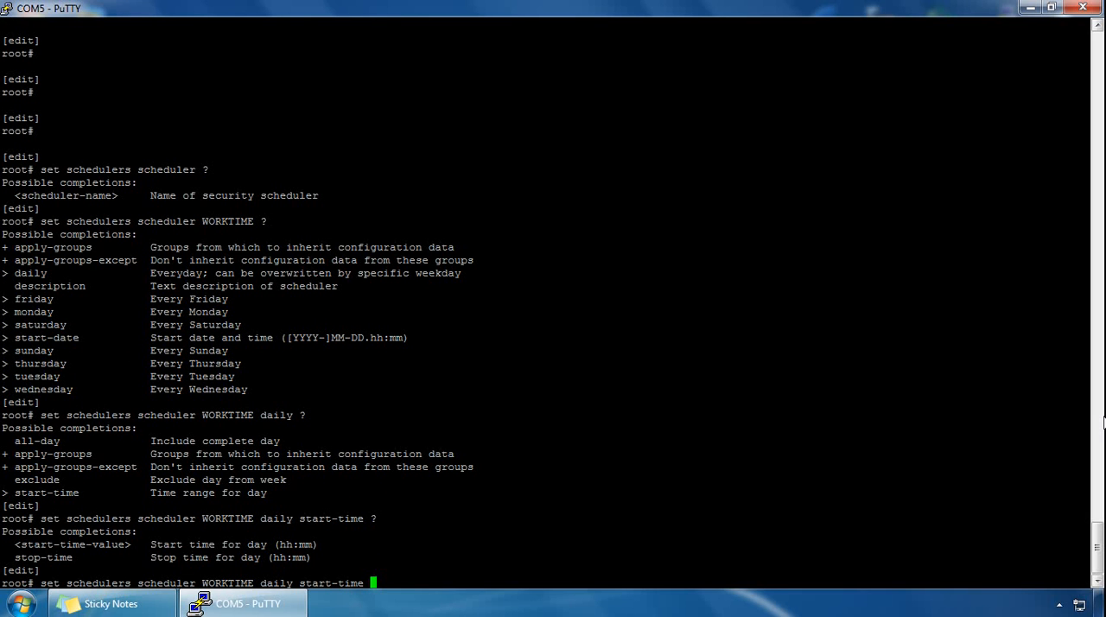
type("09")
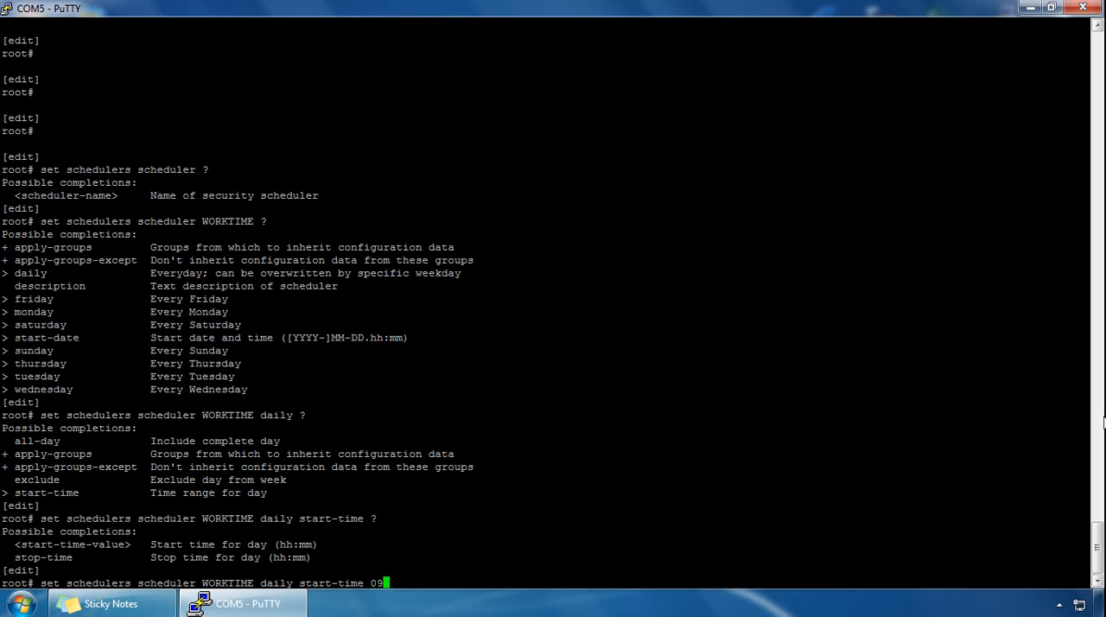
type(":")
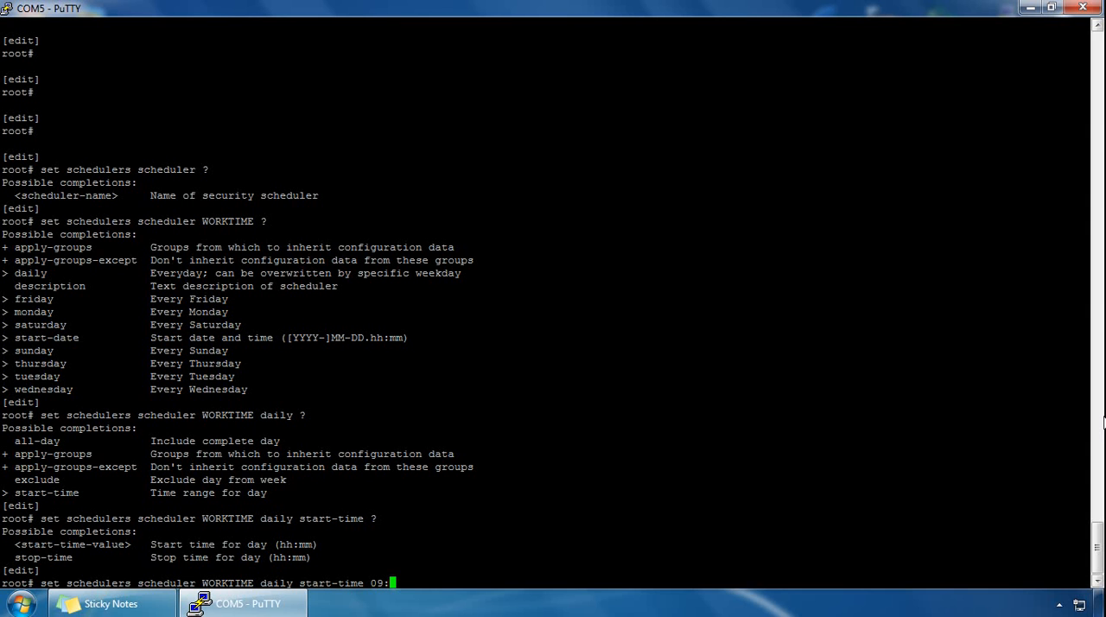
type("00")
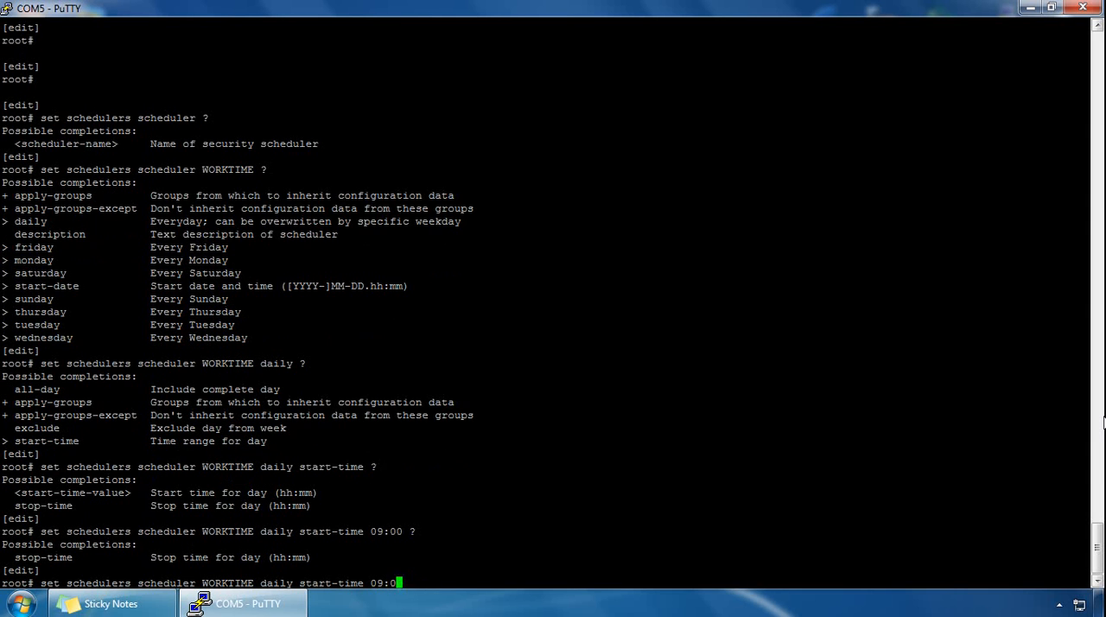
type("0")
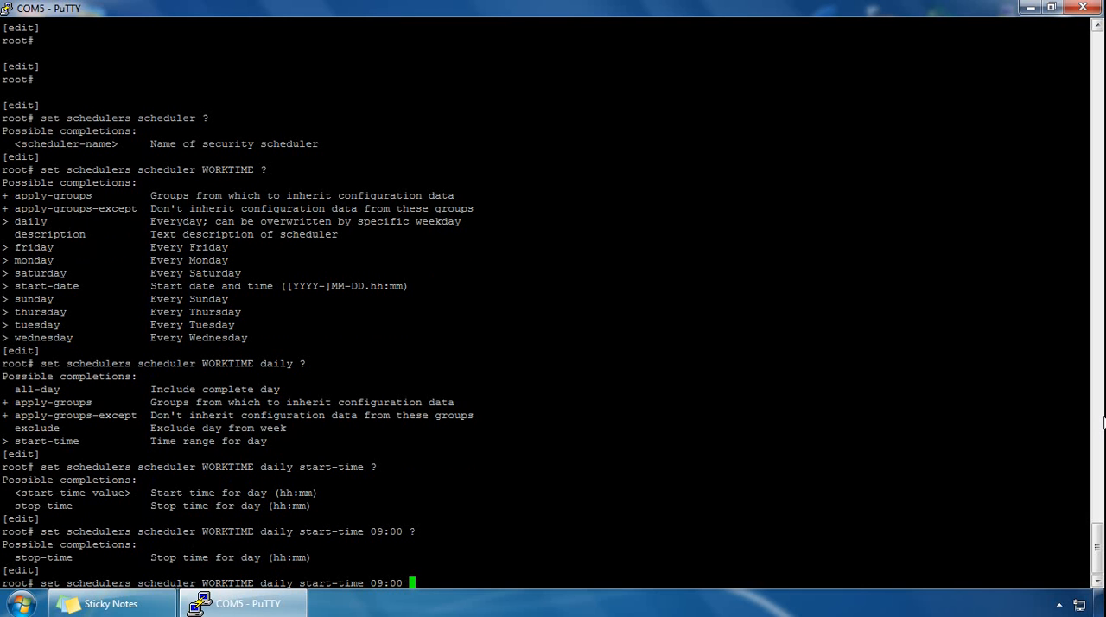
type("stop-time")
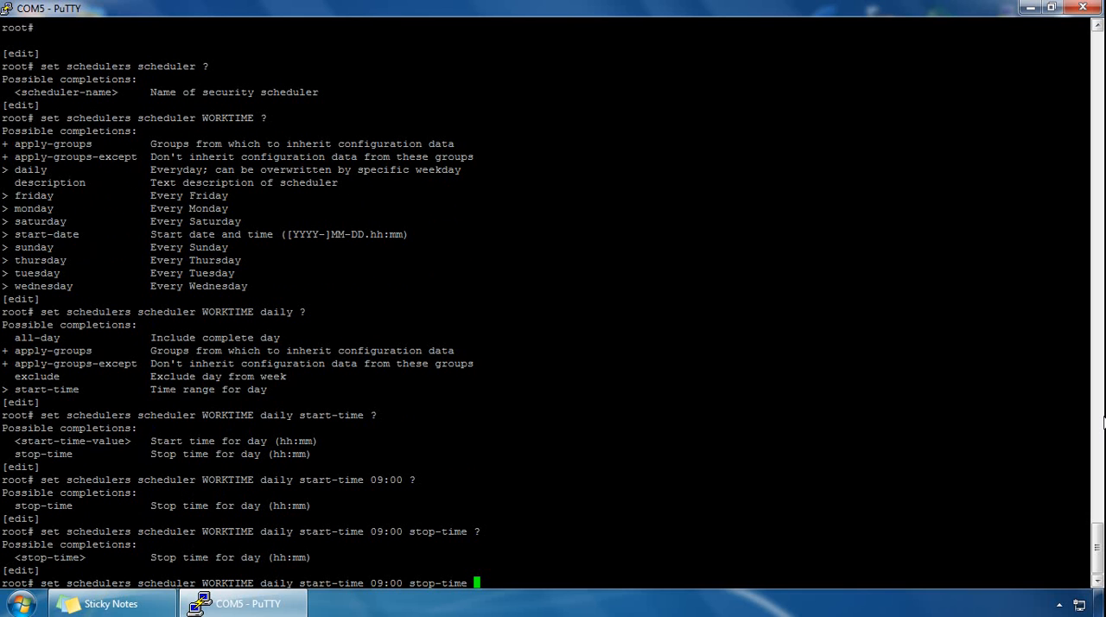
type("17")
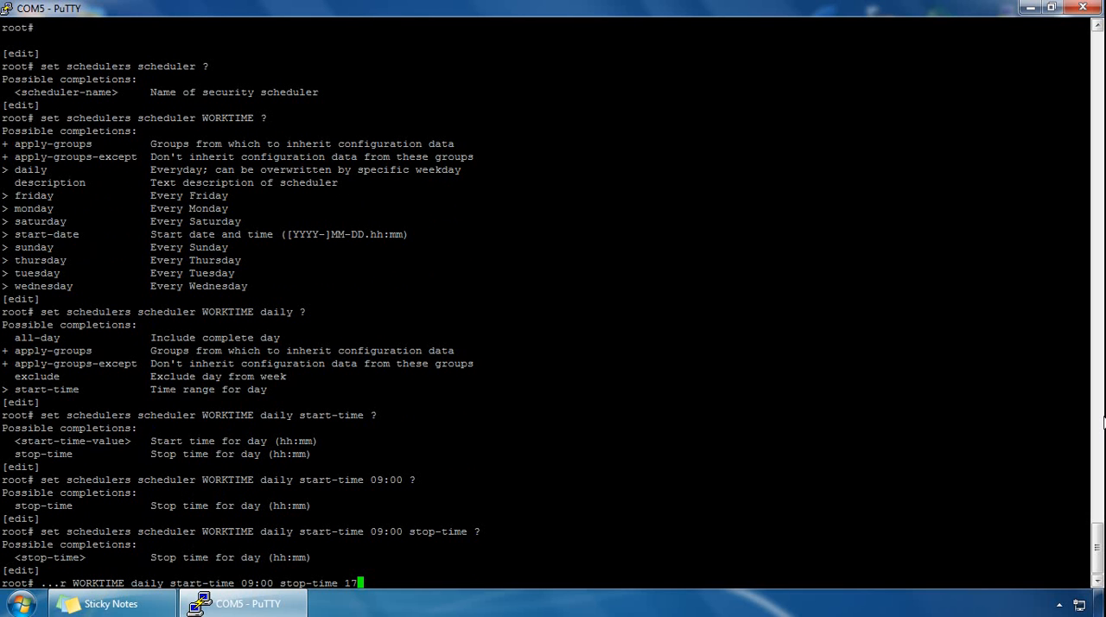
type(":3")
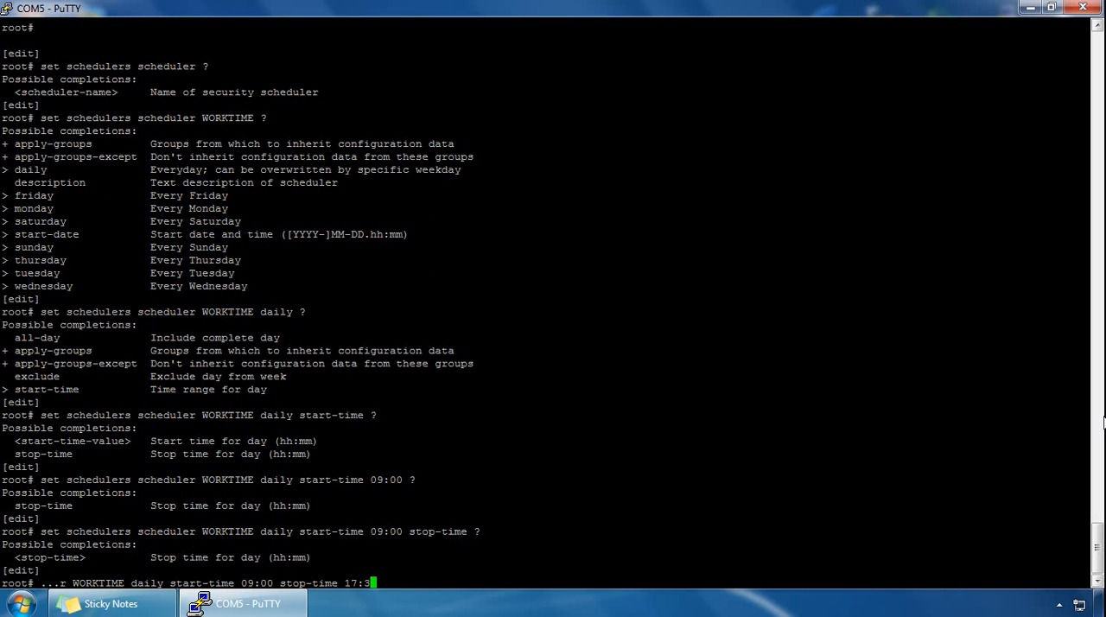
type("0")
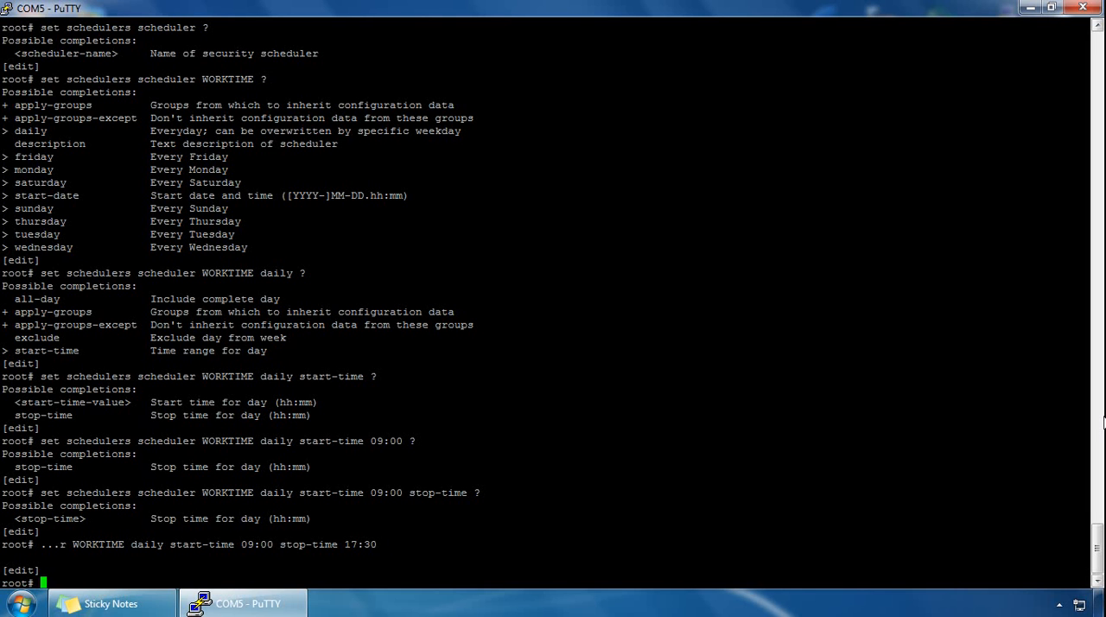
type("set")
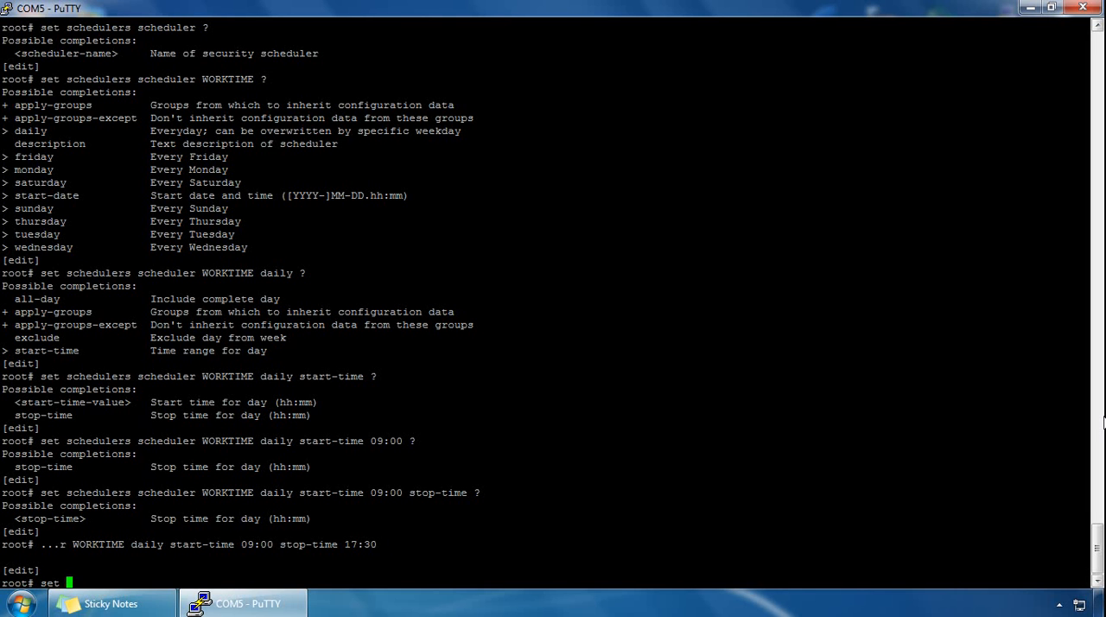
type("schedulers")
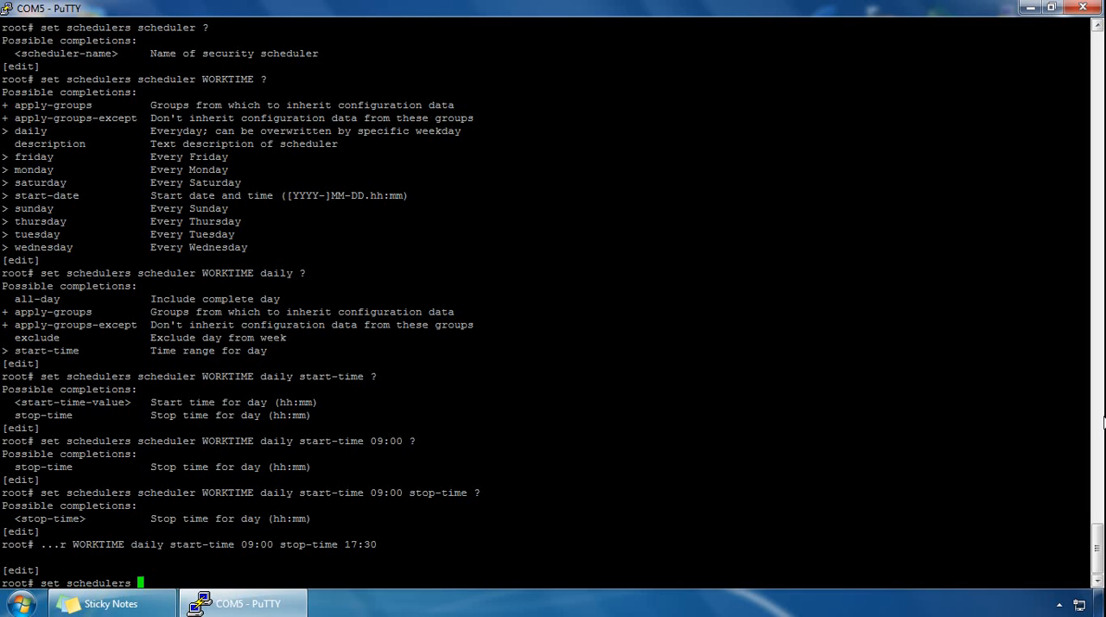
type("scheduler")
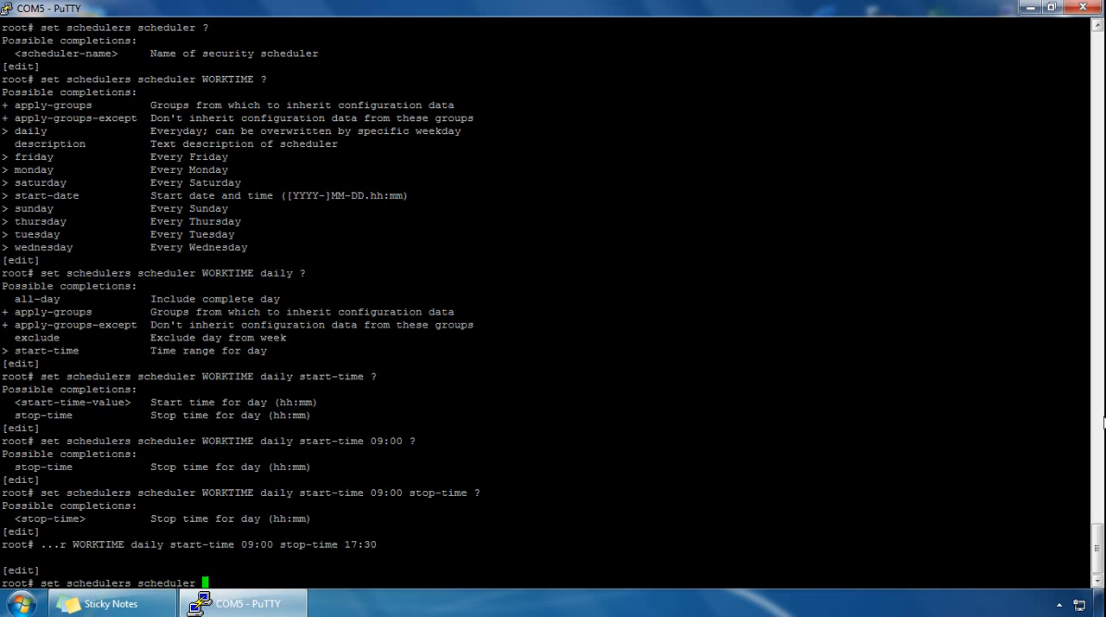
type("WO")
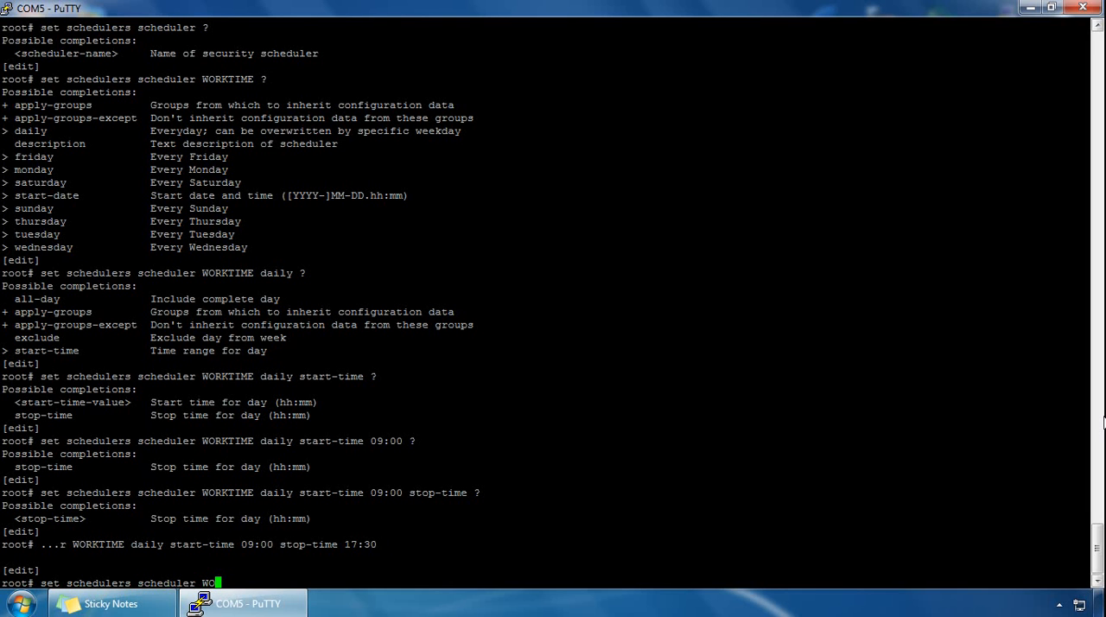
type("RKTIME")
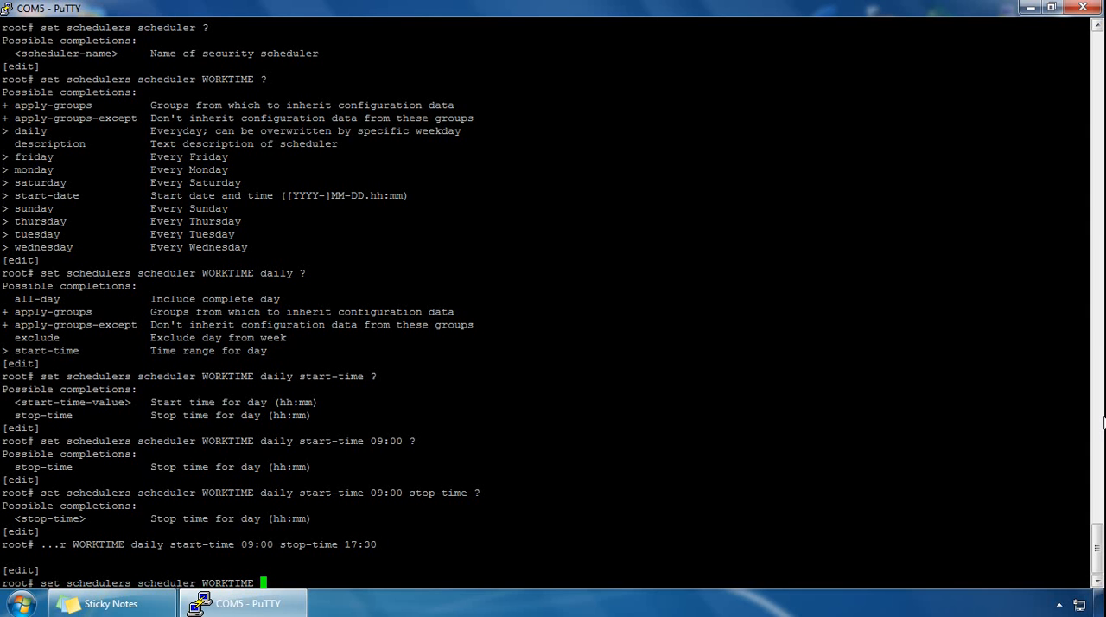
type("?")
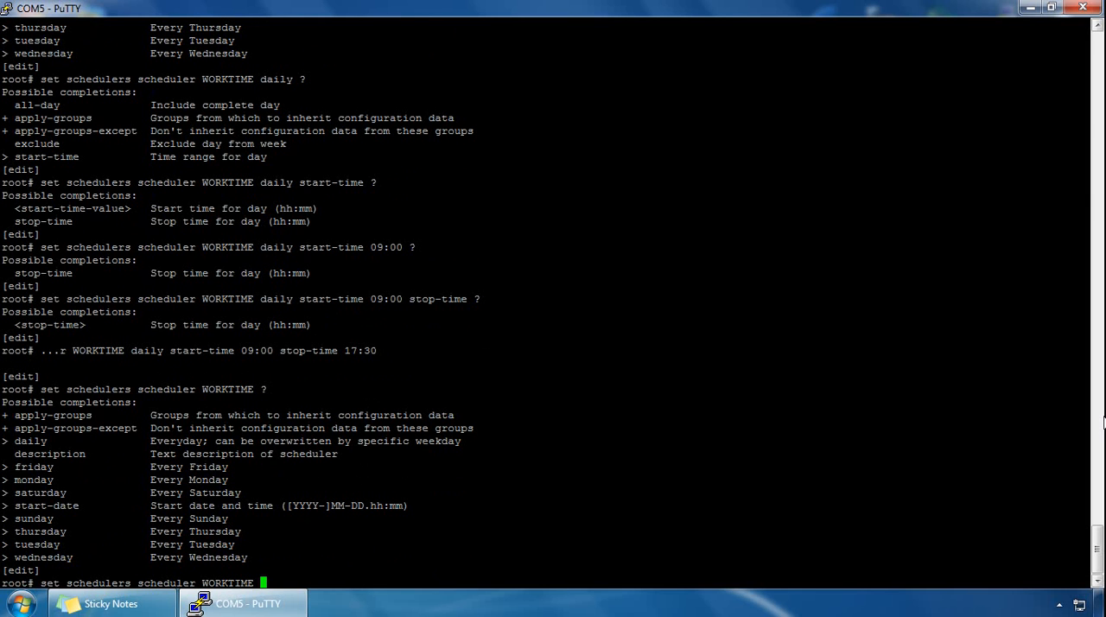
type("sunday")
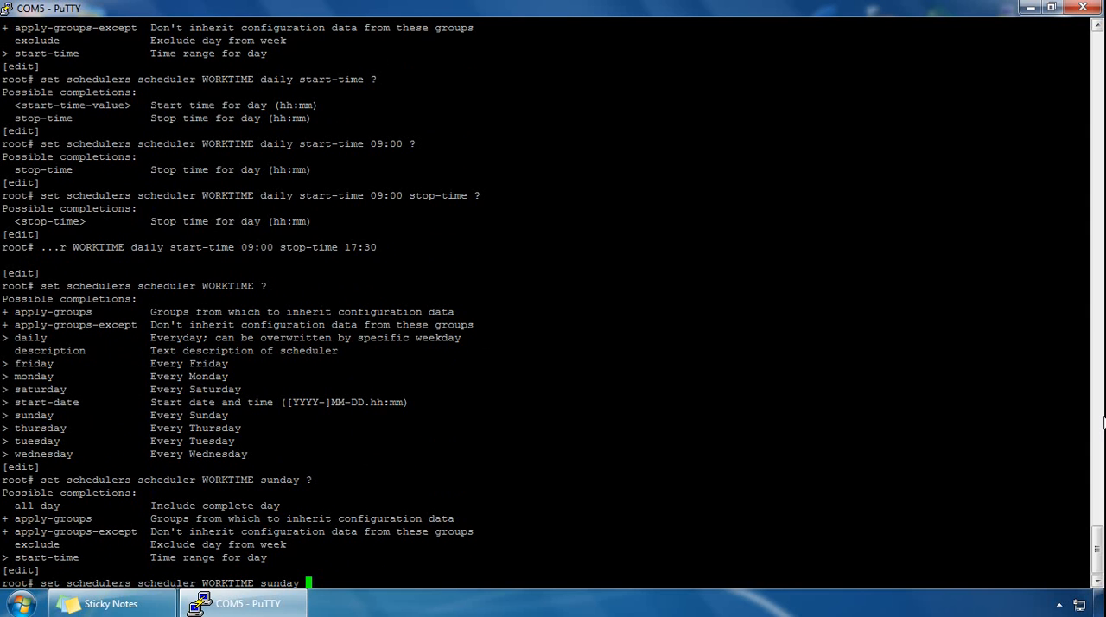
type("exclude")
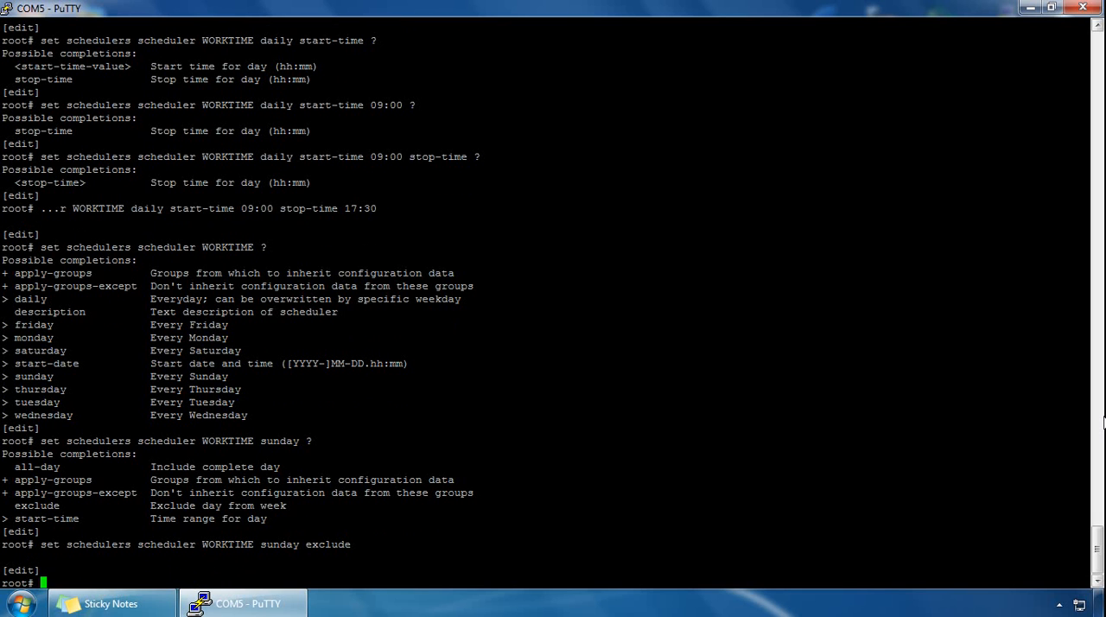
type("show")
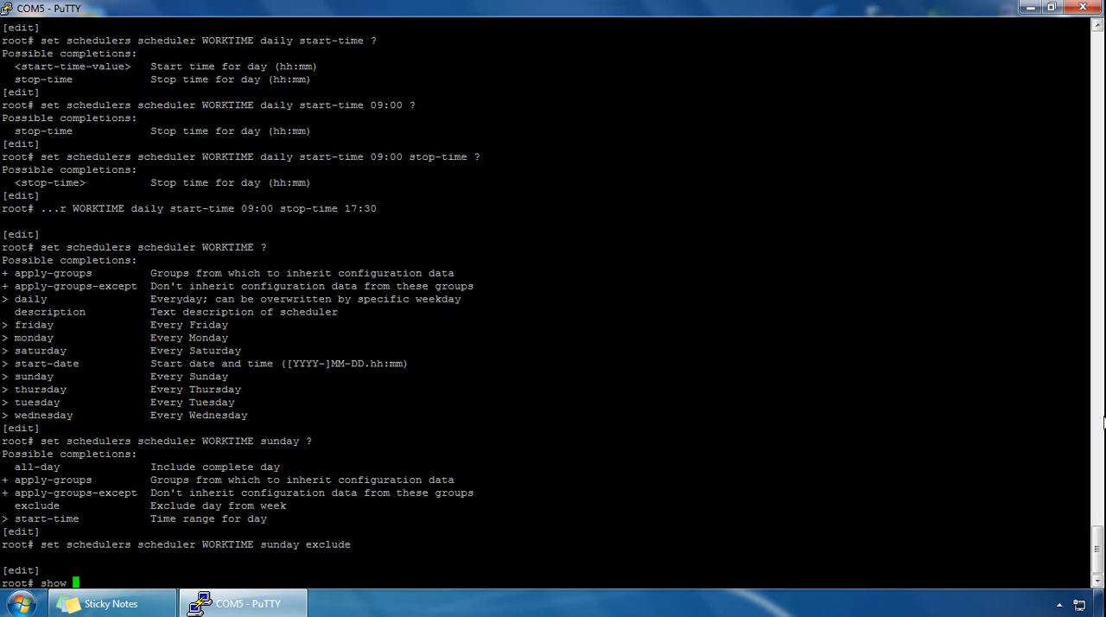
type("schedulers")
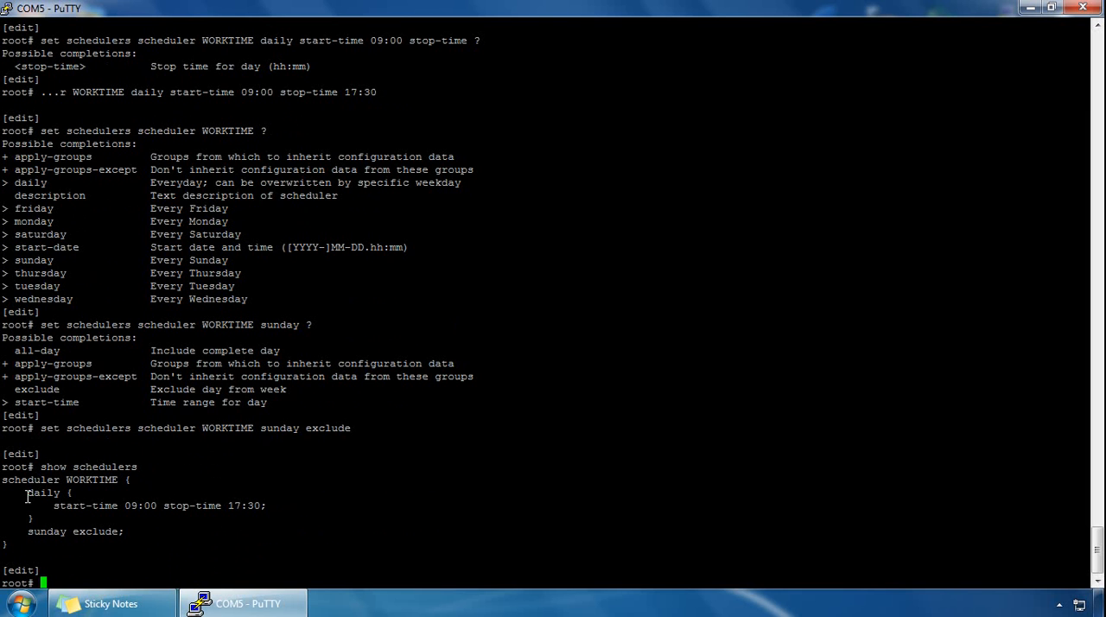
mouse_move(50, 505)
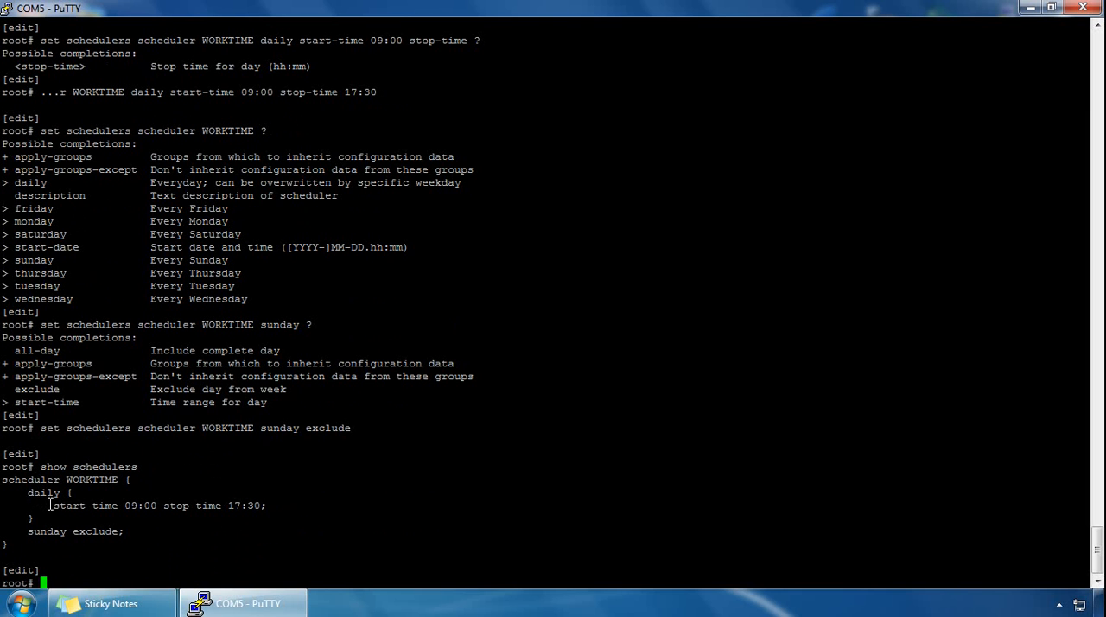